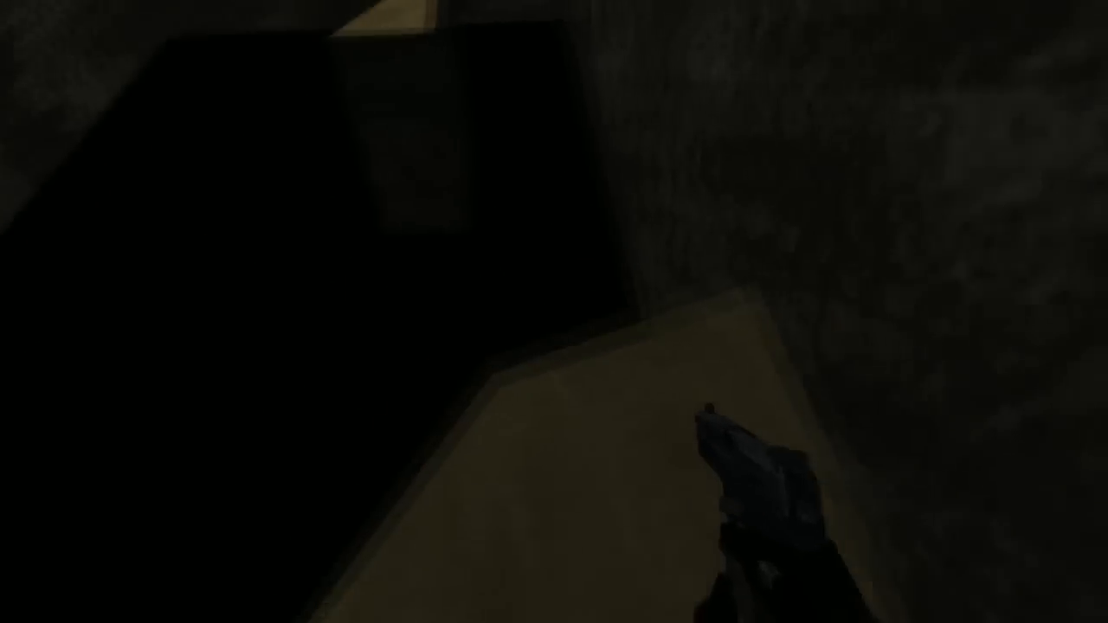
mouse_move(554, 312)
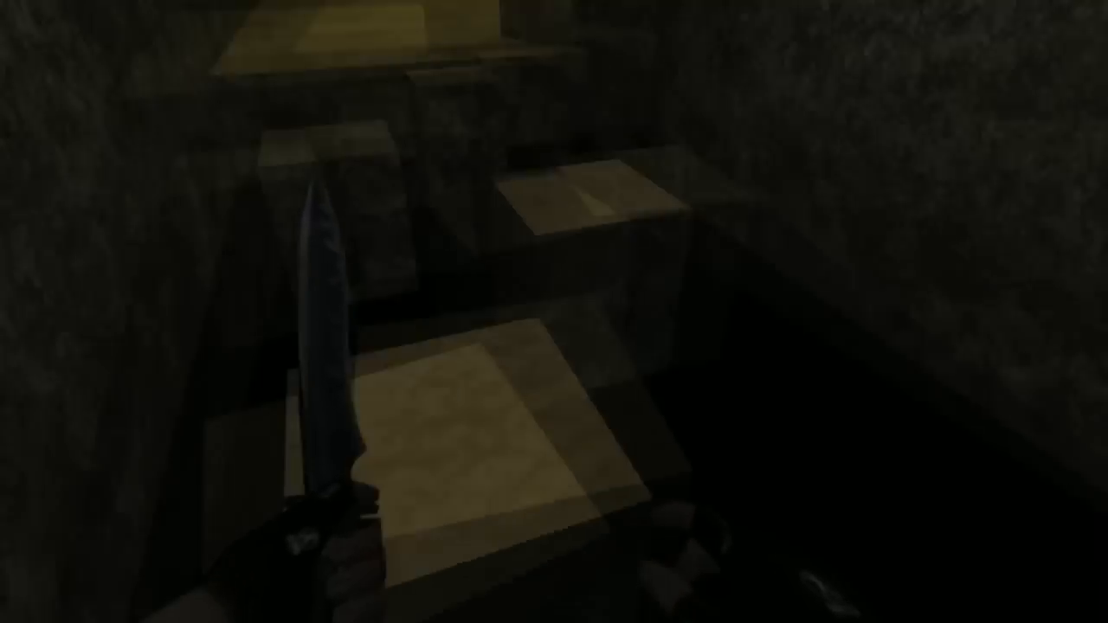
mouse_move(554, 311)
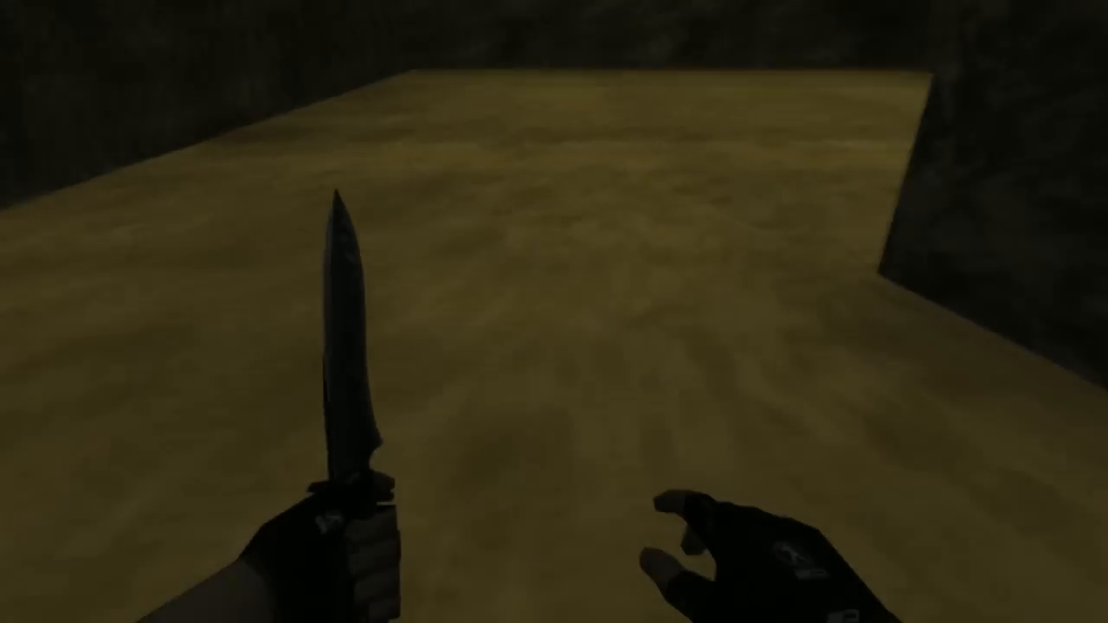